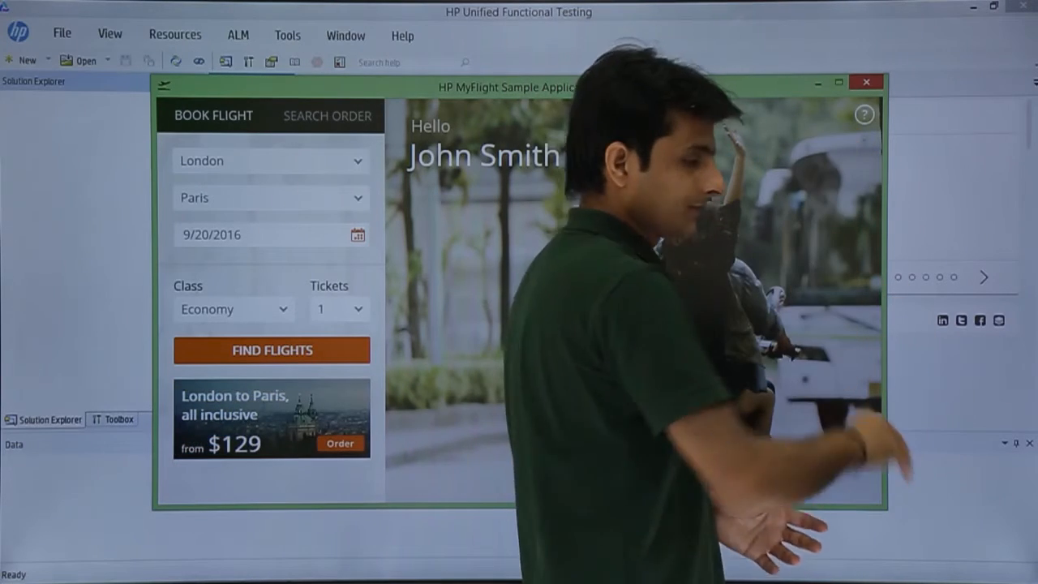
# Create a new GUI test named TextAreaCheckpoint
pyautogui.click(866, 81)
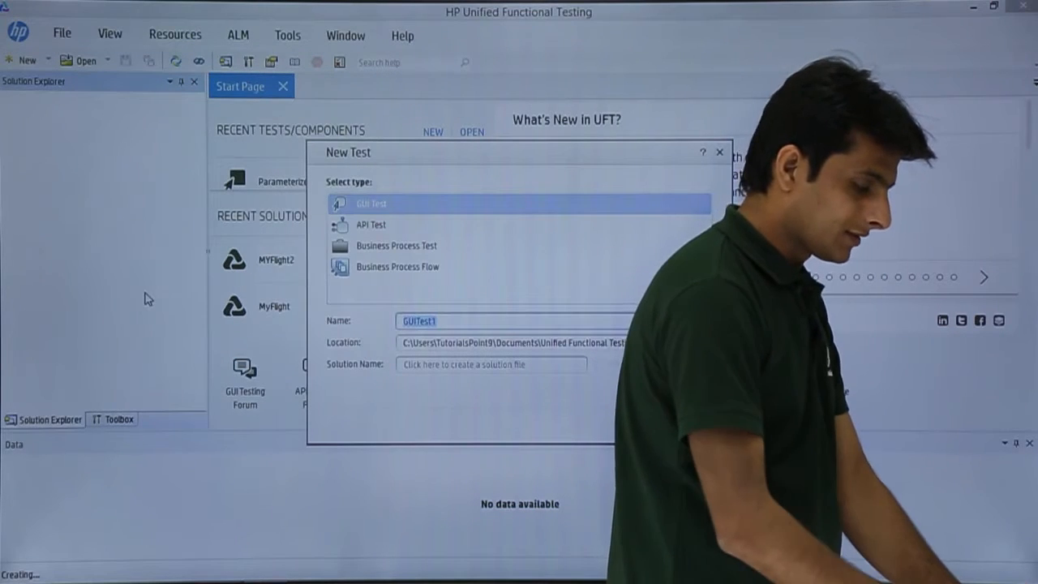
pyautogui.write('TextArea')
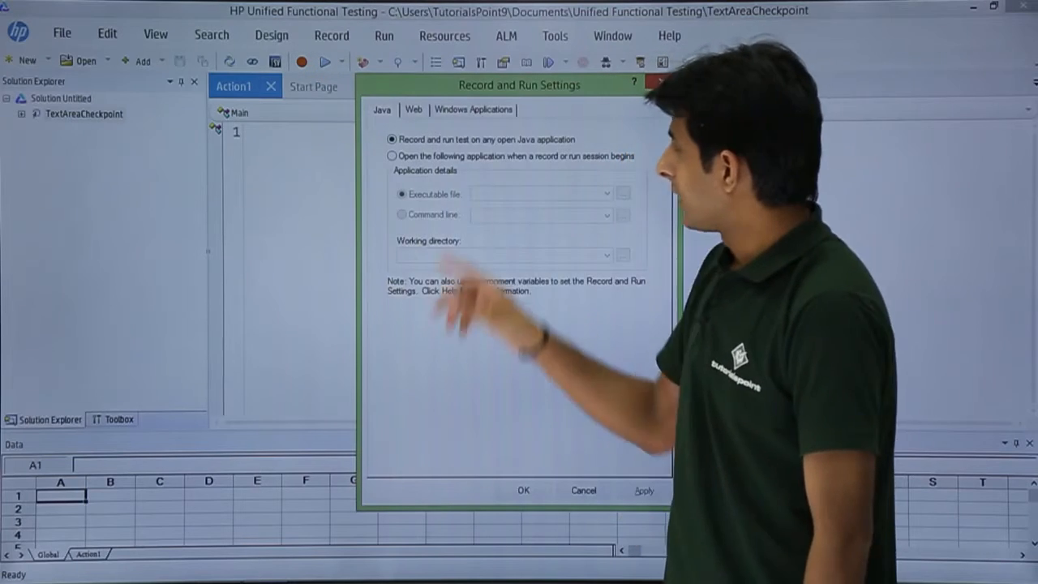
# Set Windows Applications to record and run only on the MyFlight sample application
pyautogui.click(474, 110)
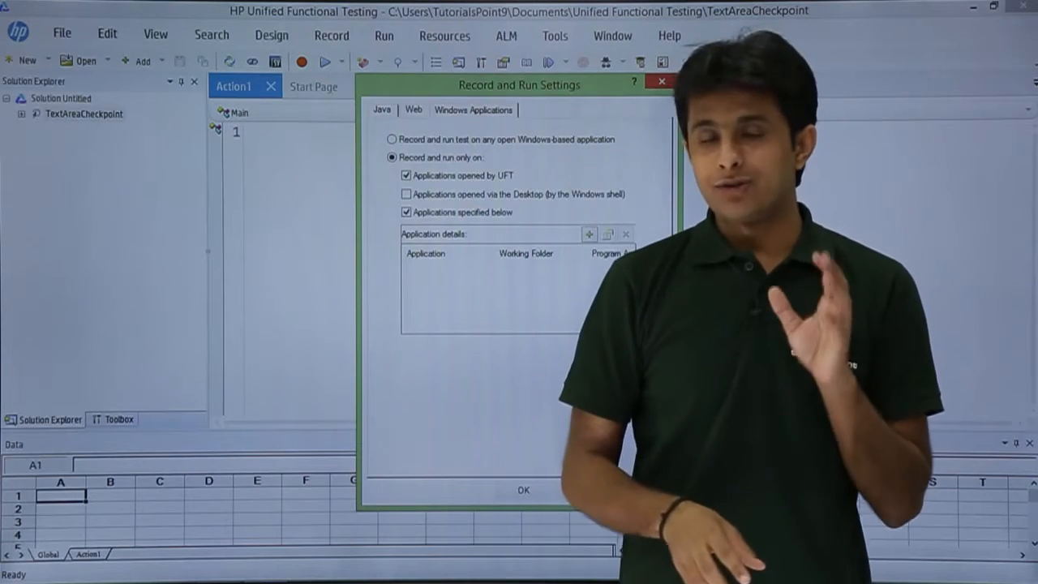
pyautogui.click(588, 233)
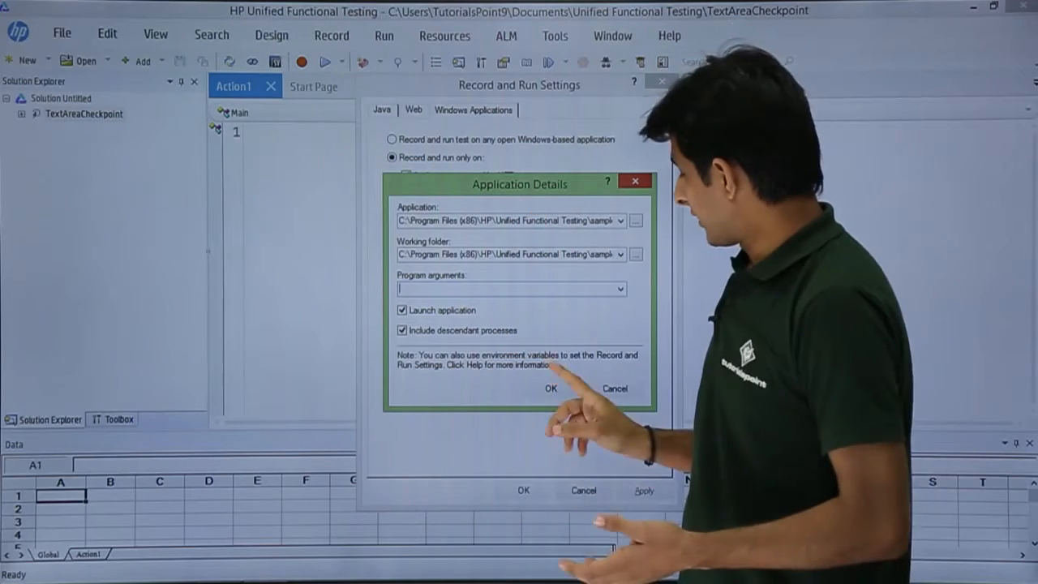
pyautogui.click(551, 387)
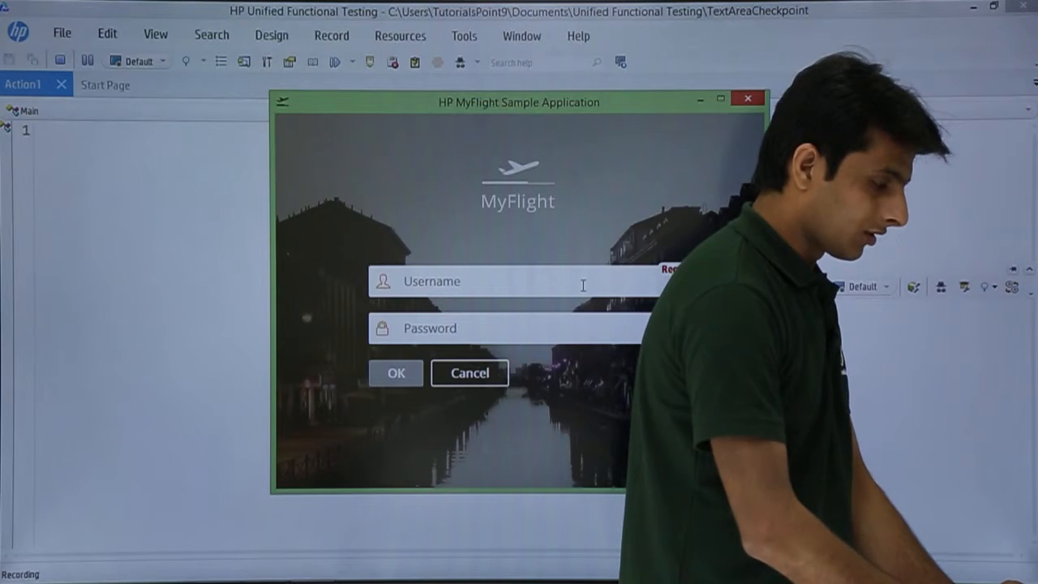
# Log in to MyFlight as john with the password while recording
pyautogui.write('john')
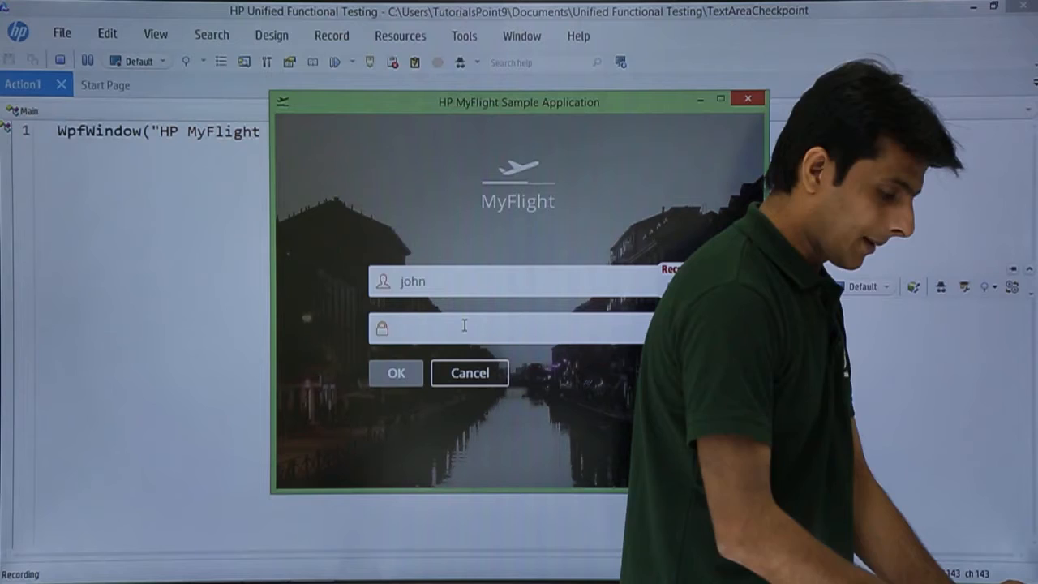
pyautogui.click(396, 373)
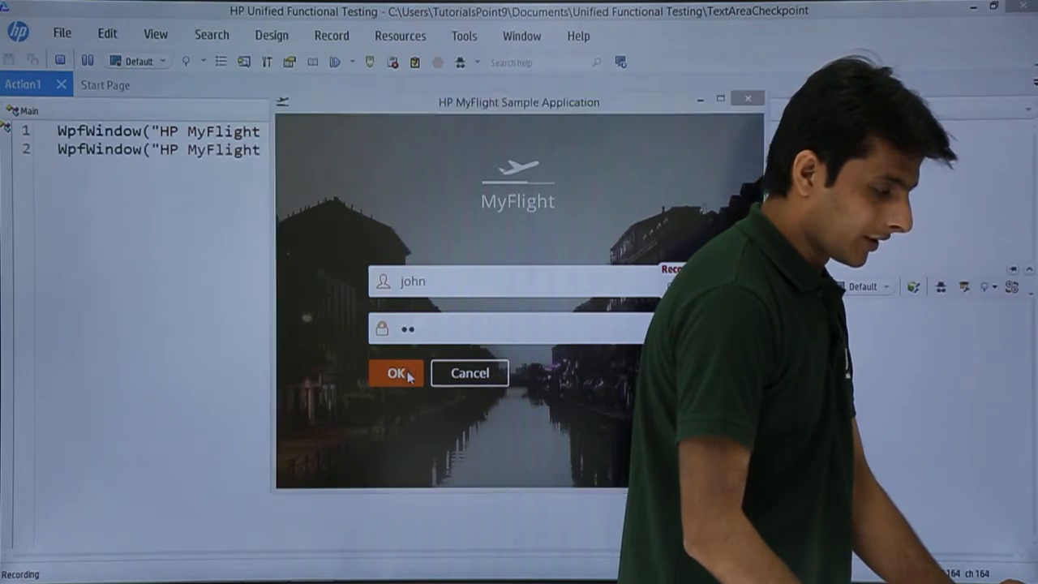
pyautogui.click(396, 373)
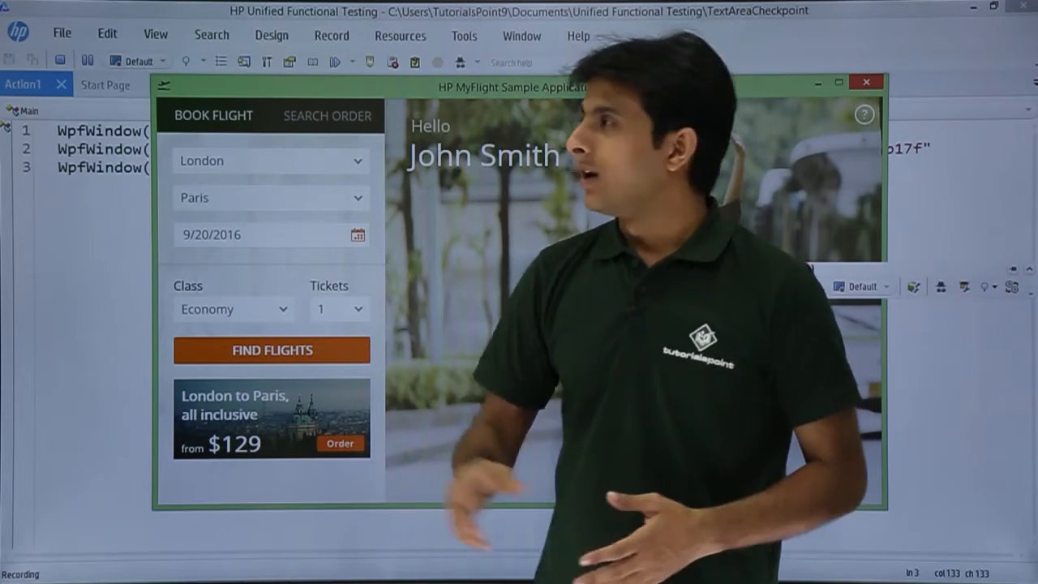
# Insert a text area checkpoint on the MyFlight booking screen and confirm its properties
pyautogui.click(273, 36)
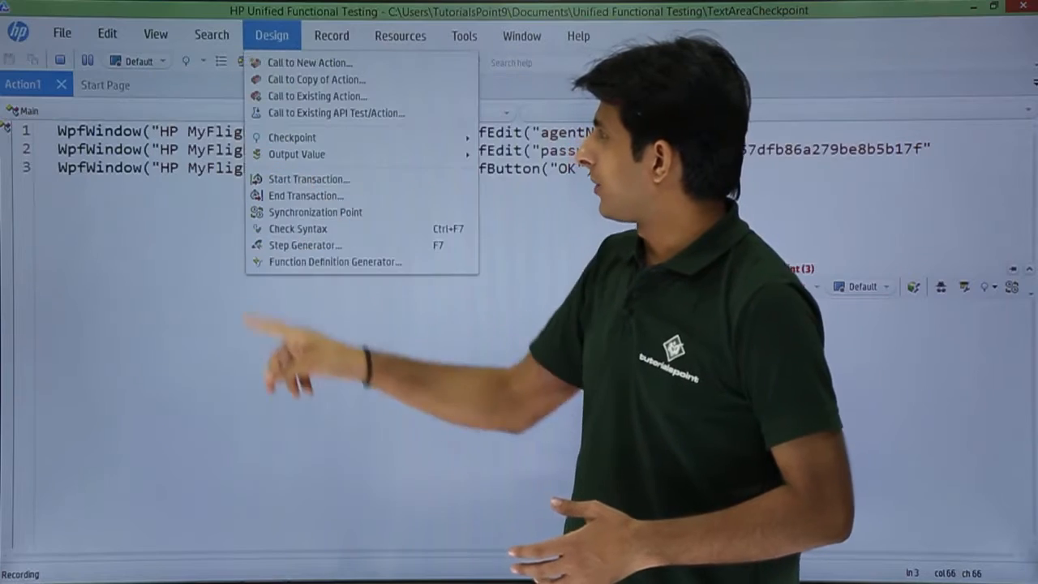
pyautogui.moveTo(292, 137)
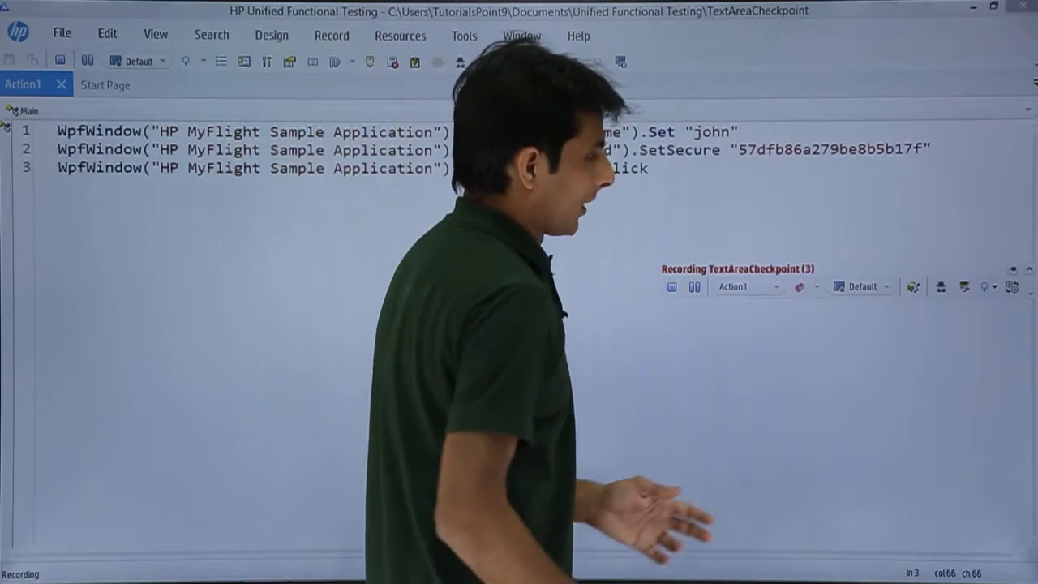
pyautogui.click(988, 286)
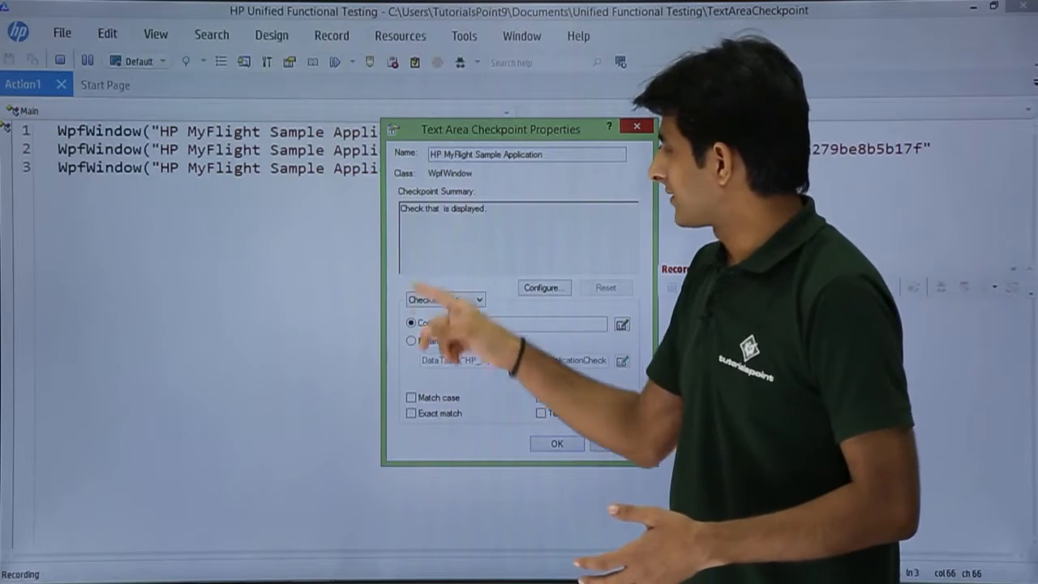
pyautogui.click(543, 288)
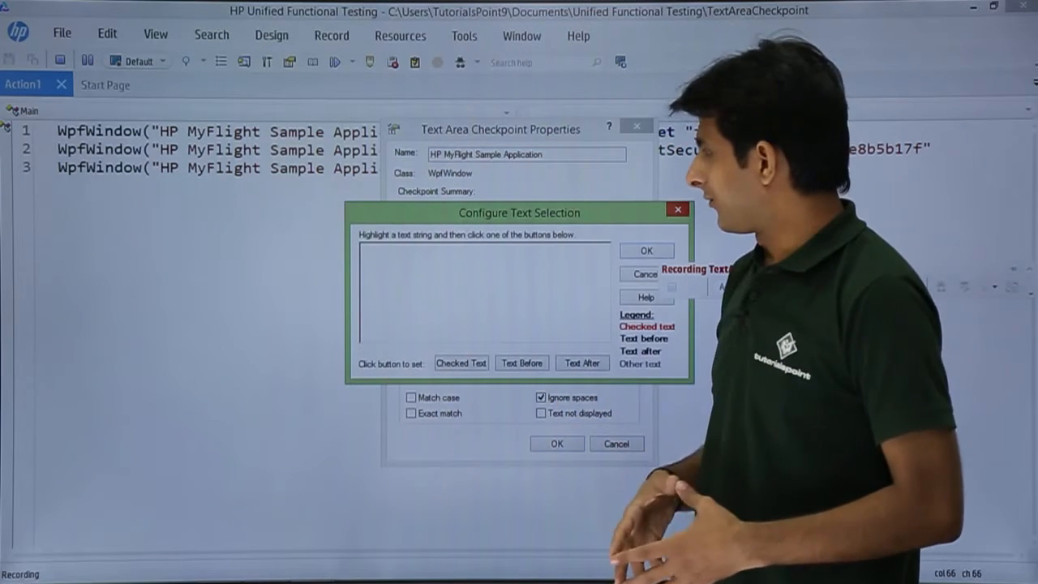
pyautogui.click(646, 250)
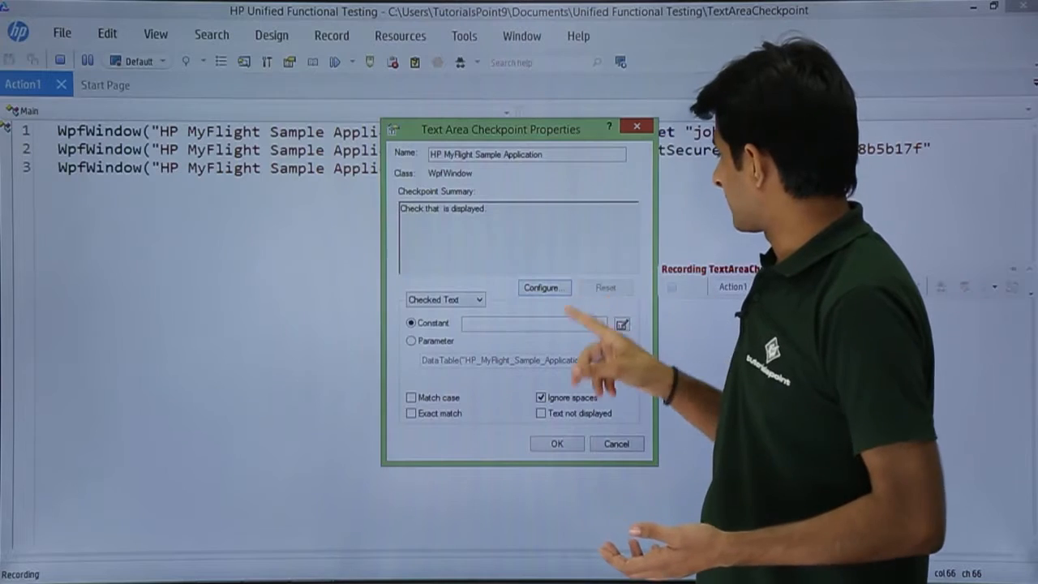
pyautogui.click(557, 445)
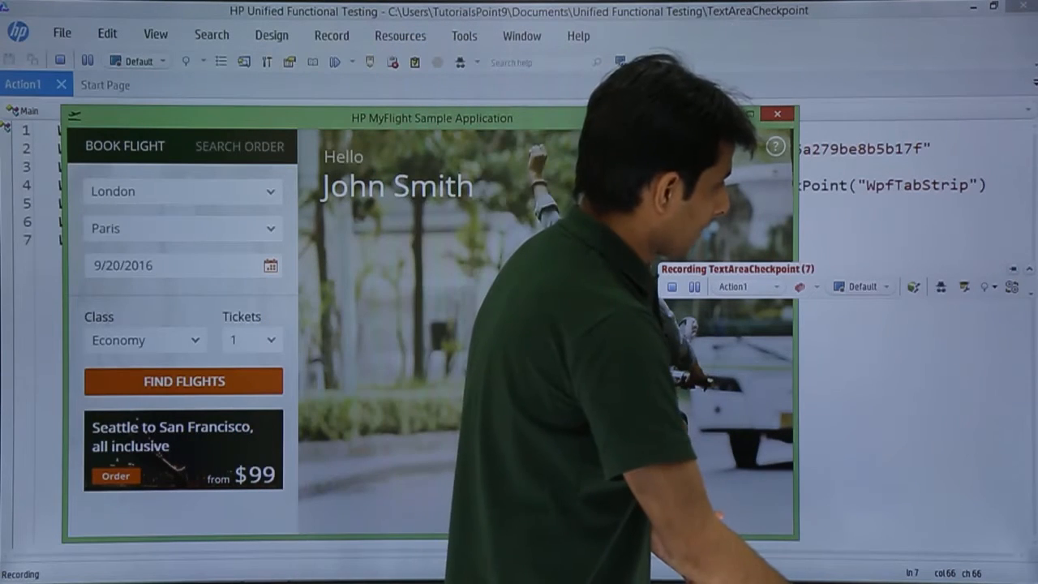
# Add a text area checkpoint on WpfTabStrip verifying 'Tickets' is displayed
pyautogui.click(986, 286)
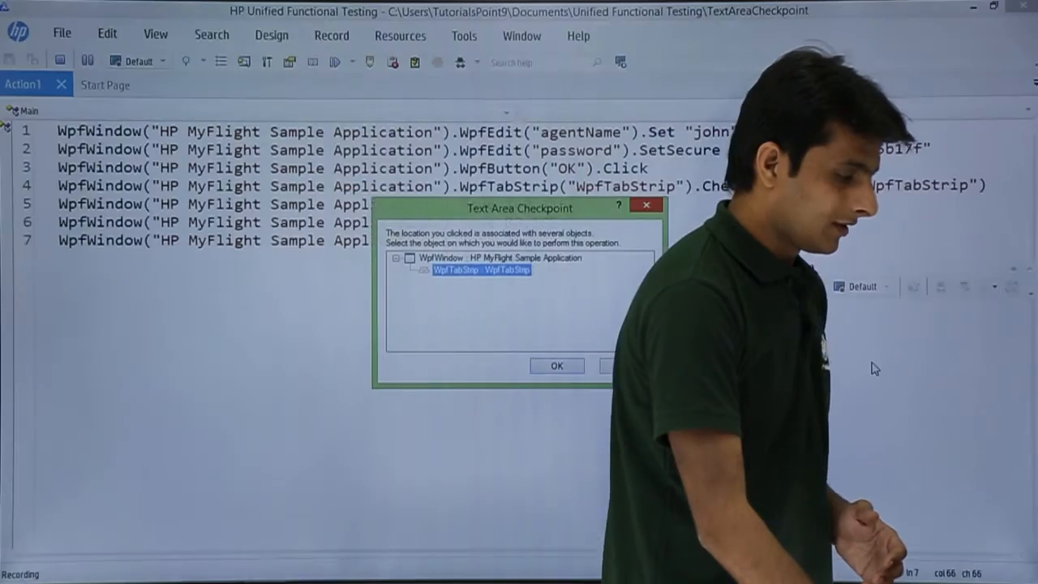
pyautogui.click(557, 365)
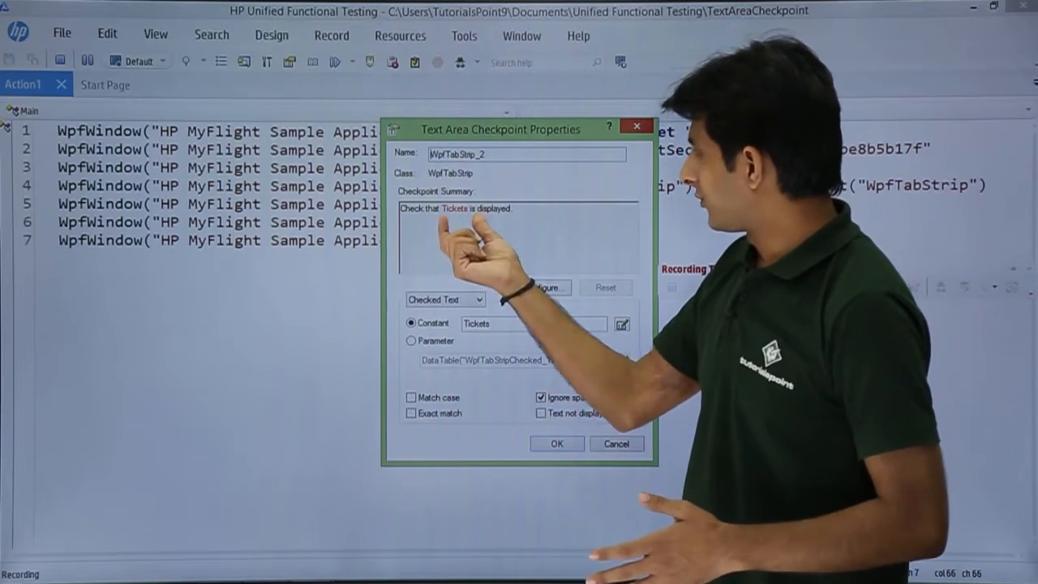
pyautogui.click(554, 444)
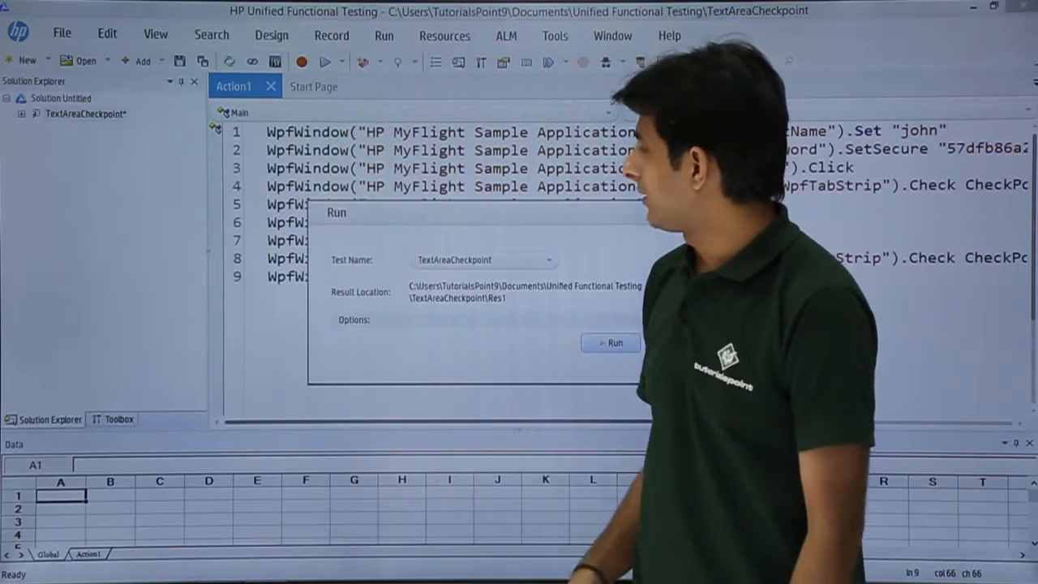
# Run the test to a passing report, review a step's details, then bring up the object repository
pyautogui.click(610, 342)
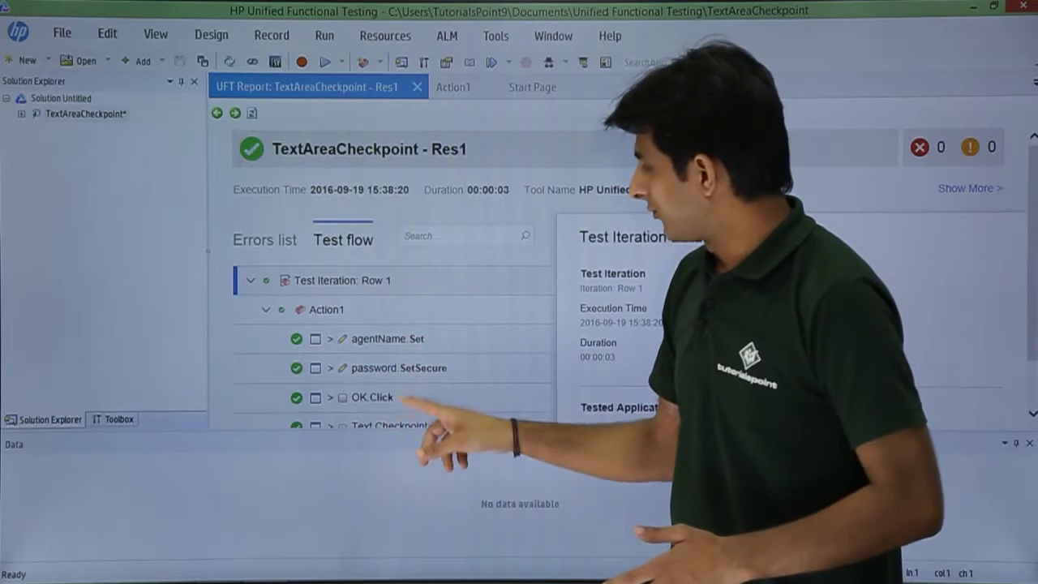
pyautogui.click(370, 398)
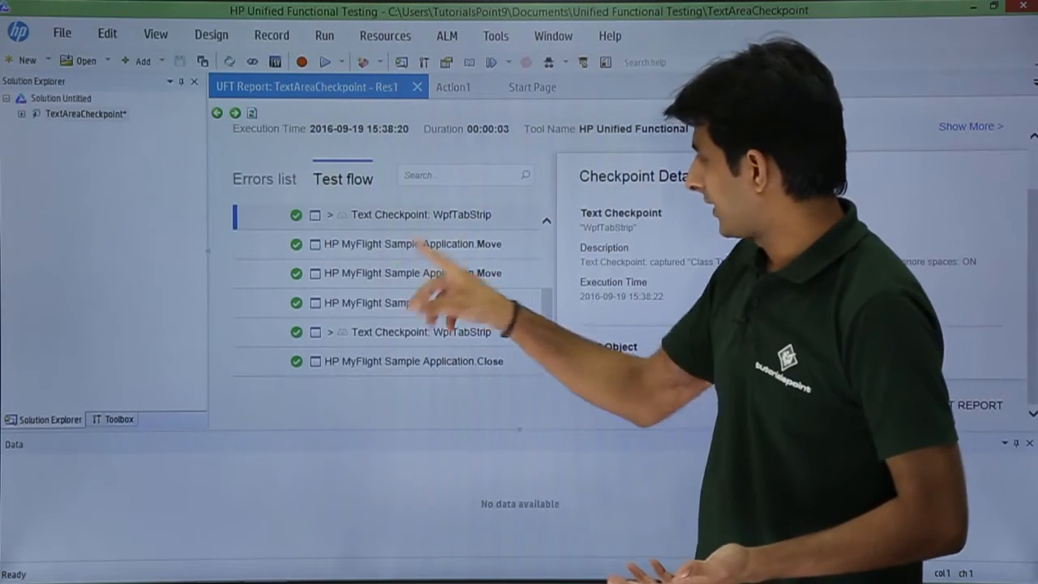
pyautogui.scroll(3)
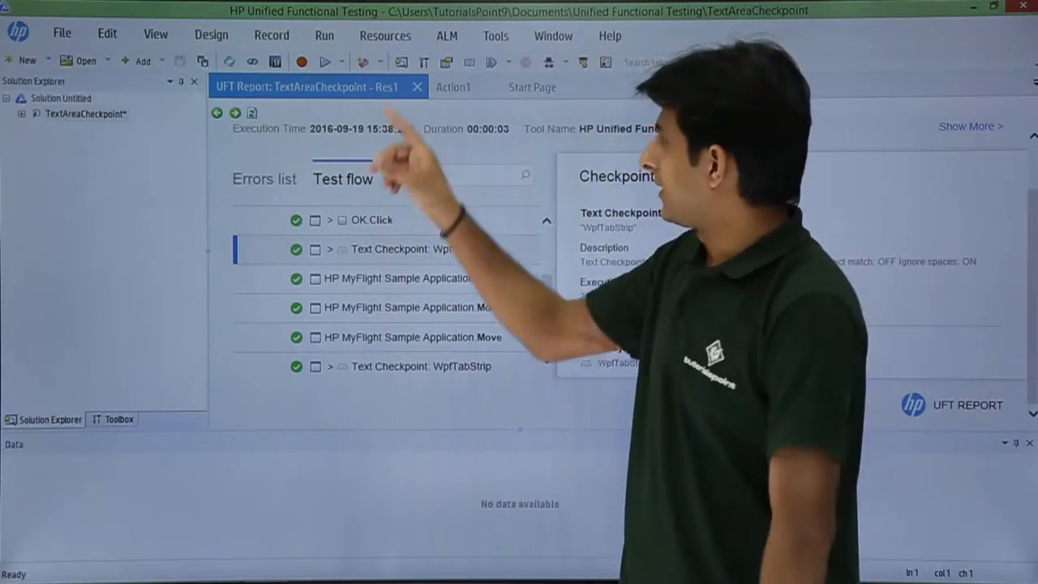
pyautogui.click(453, 87)
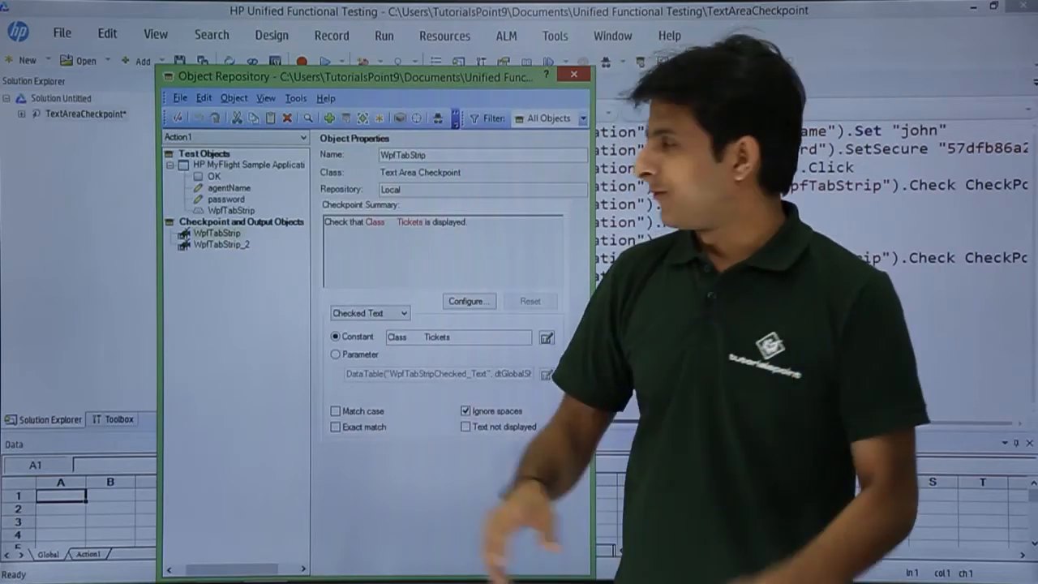
# Edit the WpfTabStrip checkpoint's Constant expected text so it no longer matches
pyautogui.click(218, 234)
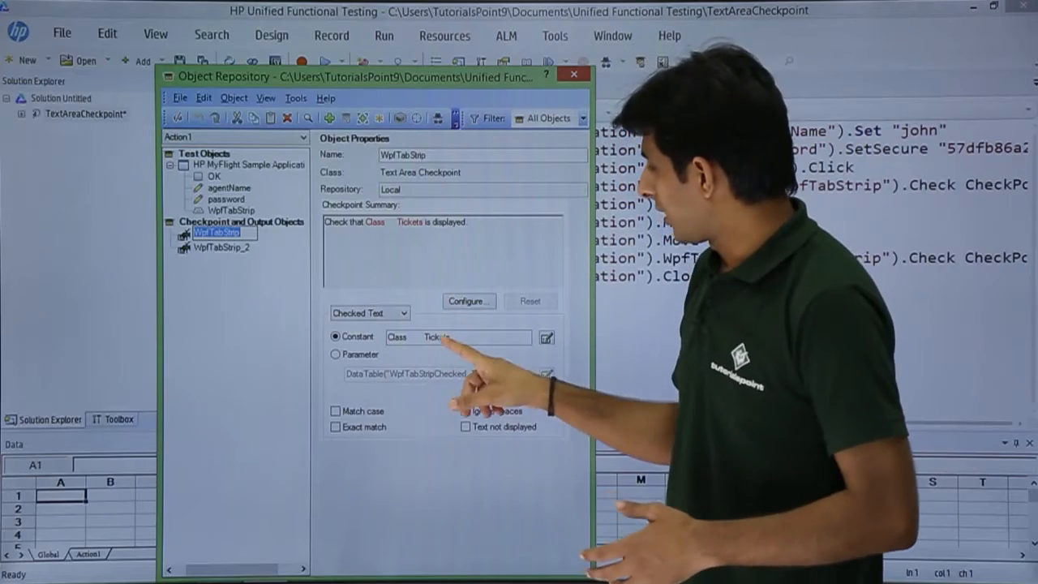
pyautogui.click(468, 410)
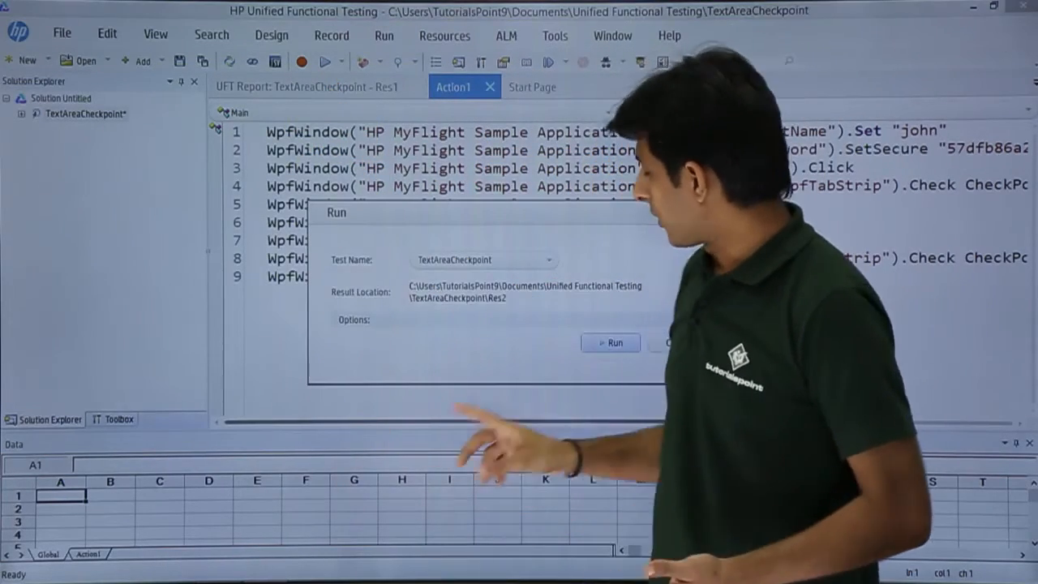
# Run the test again and inspect the failed 'Class2 Tickets' checkpoint in the report
pyautogui.click(610, 342)
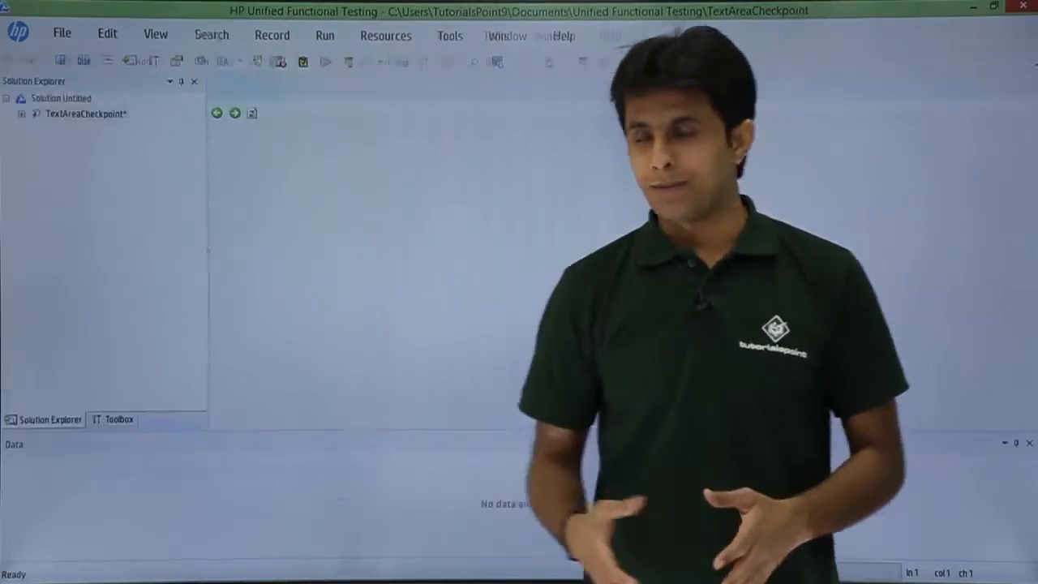
pyautogui.click(325, 62)
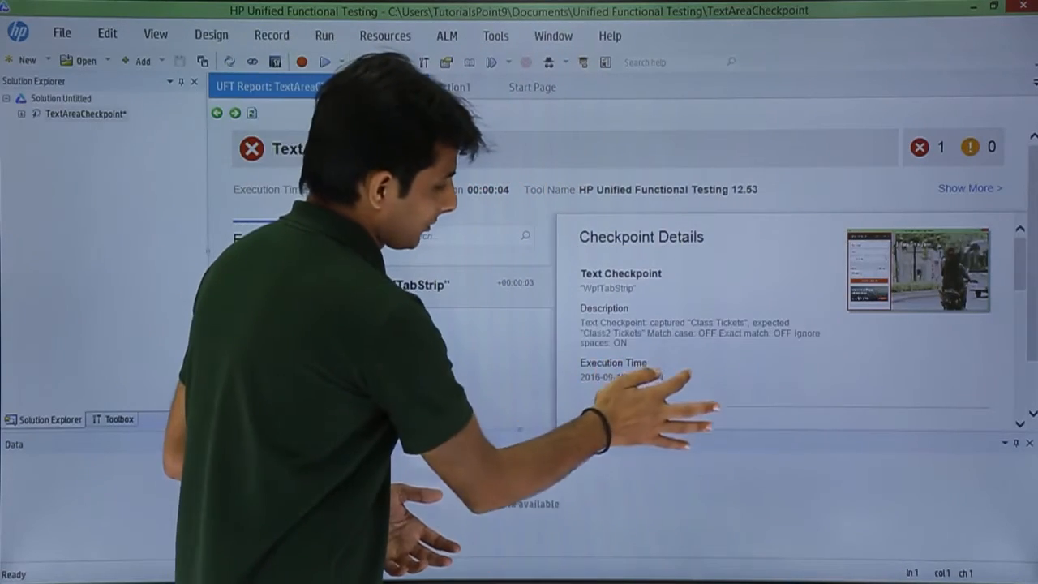
pyautogui.scroll(-3)
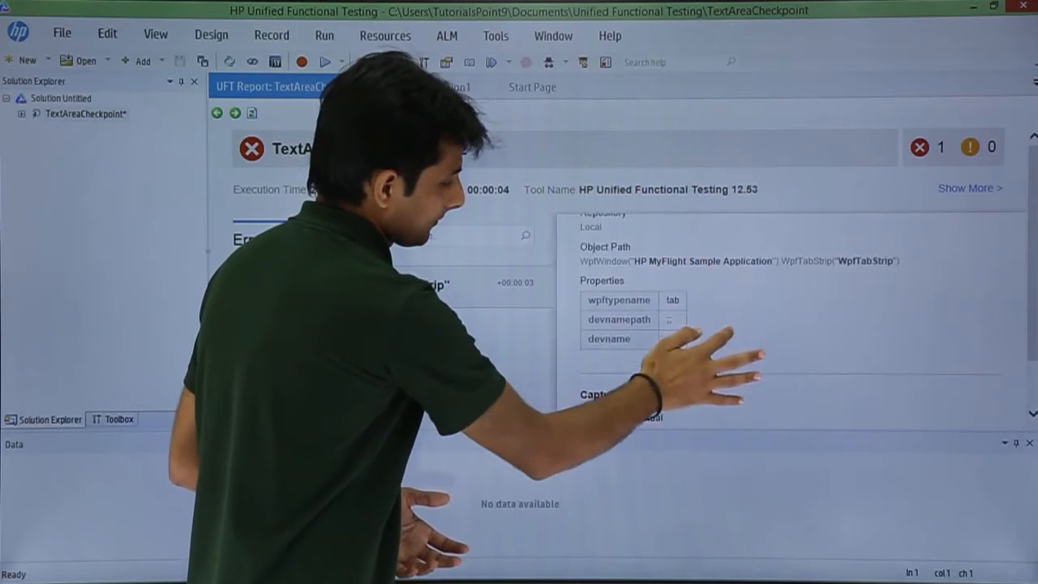